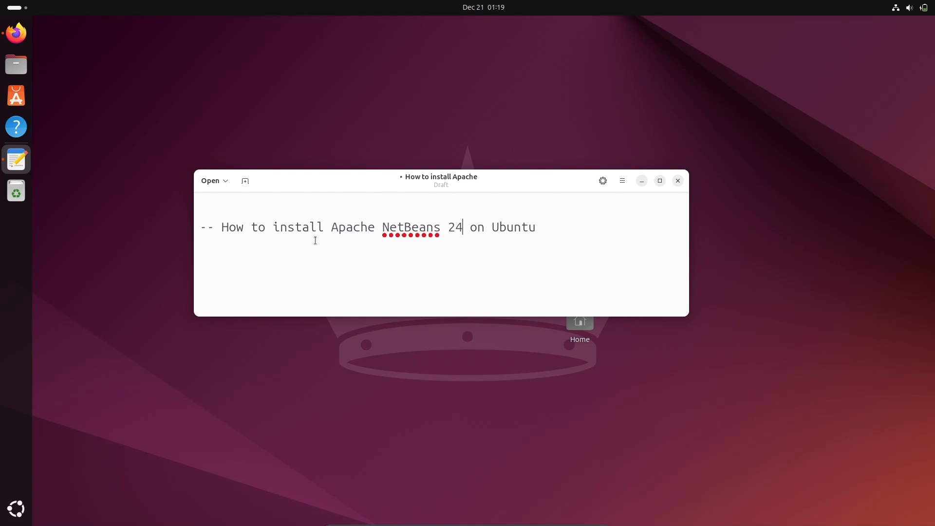
{"action": "mouse_move", "coordinate": [448, 238]}
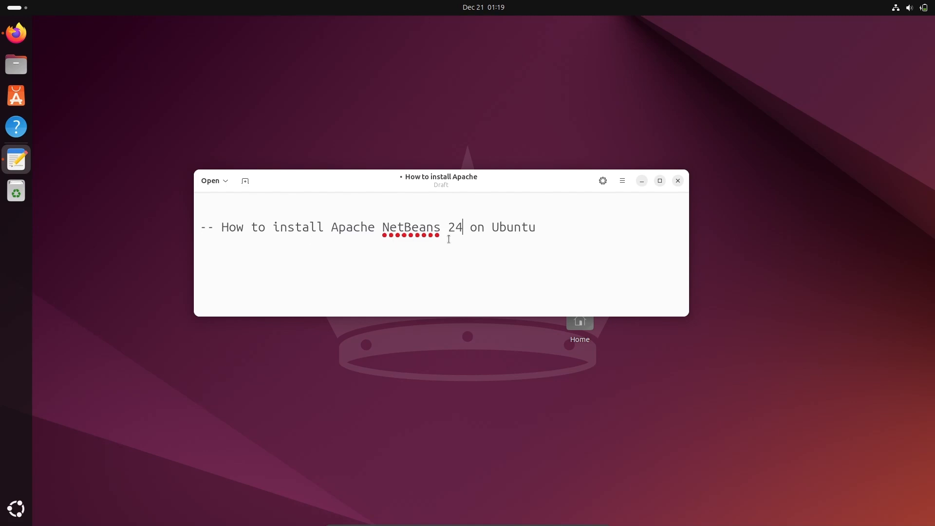
{"action": "mouse_move", "coordinate": [642, 182]}
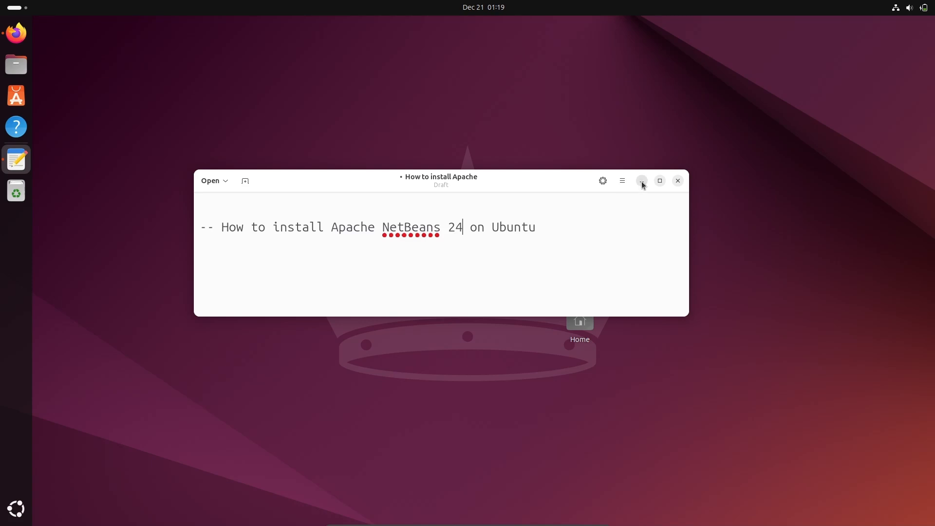
Launch Firefox and reach the Apache NetBeans 24 download page
{"action": "left_click", "coordinate": [642, 181]}
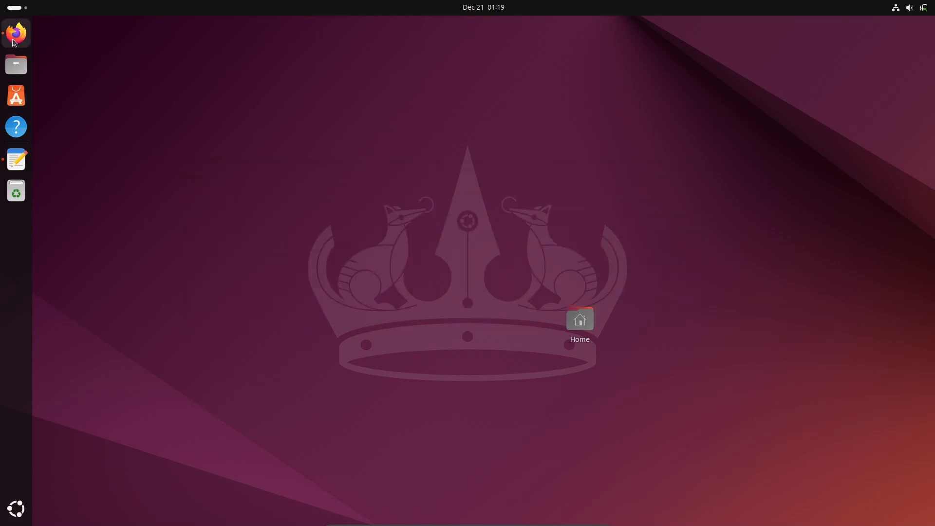
{"action": "left_click", "coordinate": [16, 33]}
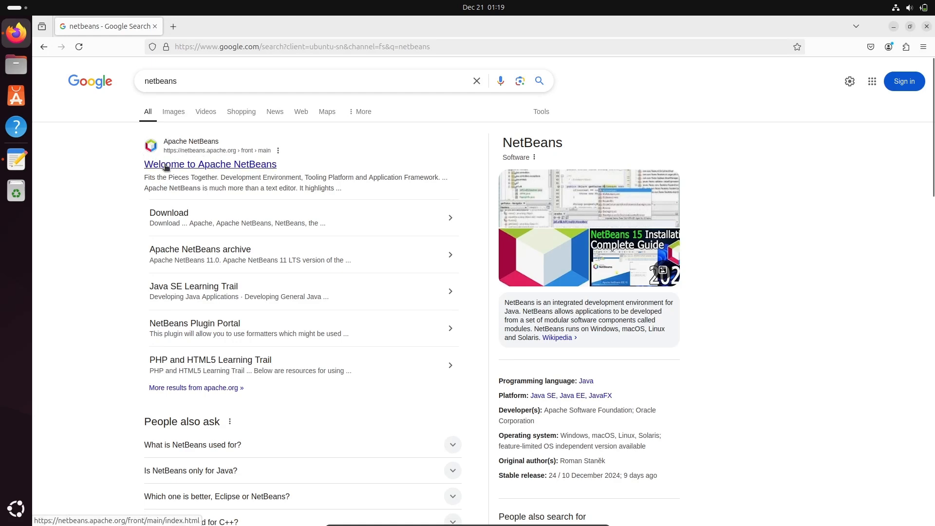
{"action": "left_click", "coordinate": [209, 163]}
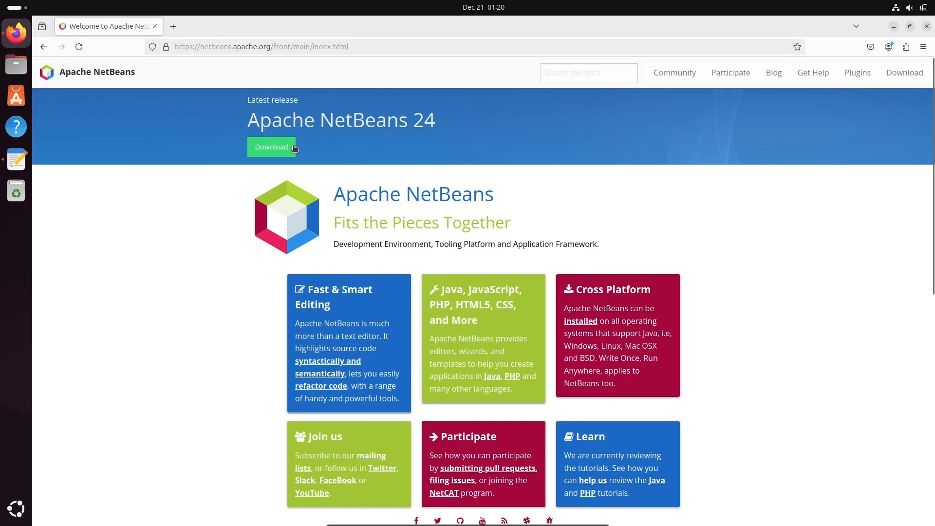
{"action": "left_click", "coordinate": [271, 148]}
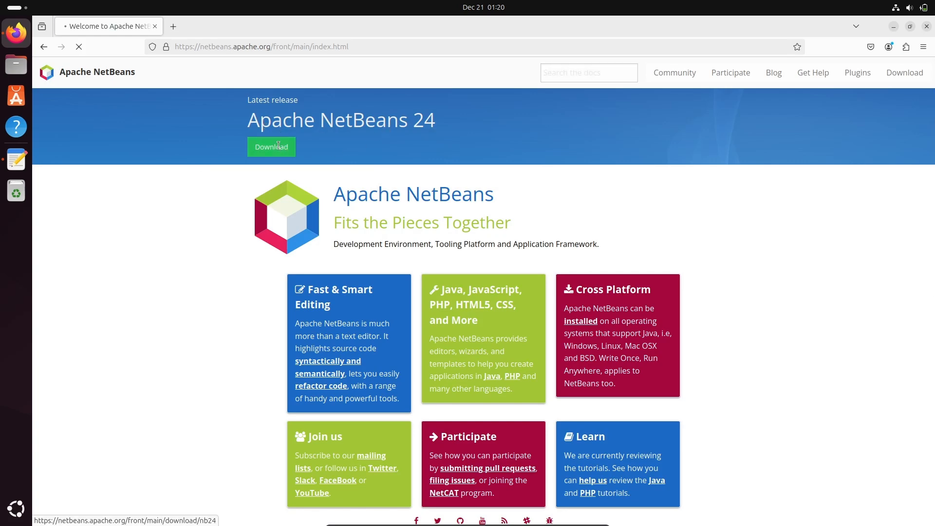
{"action": "left_click", "coordinate": [271, 147]}
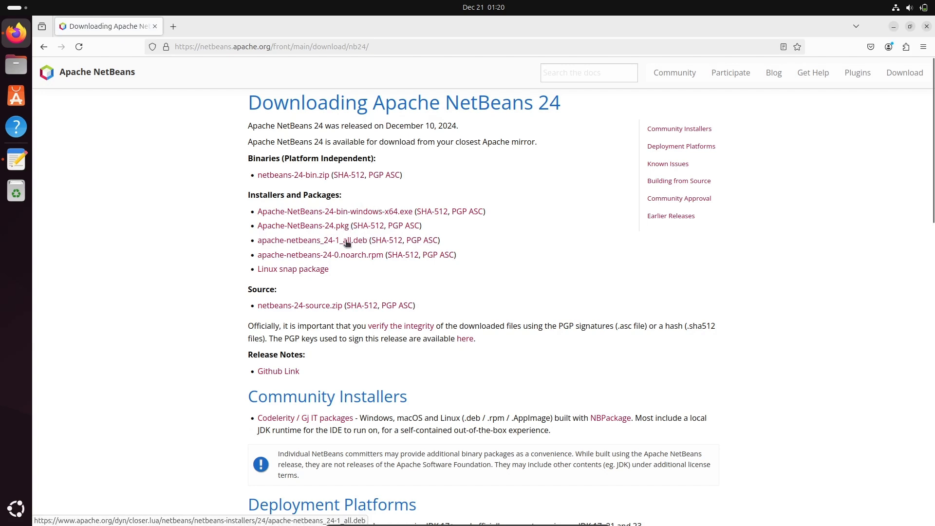
{"action": "mouse_move", "coordinate": [361, 270]}
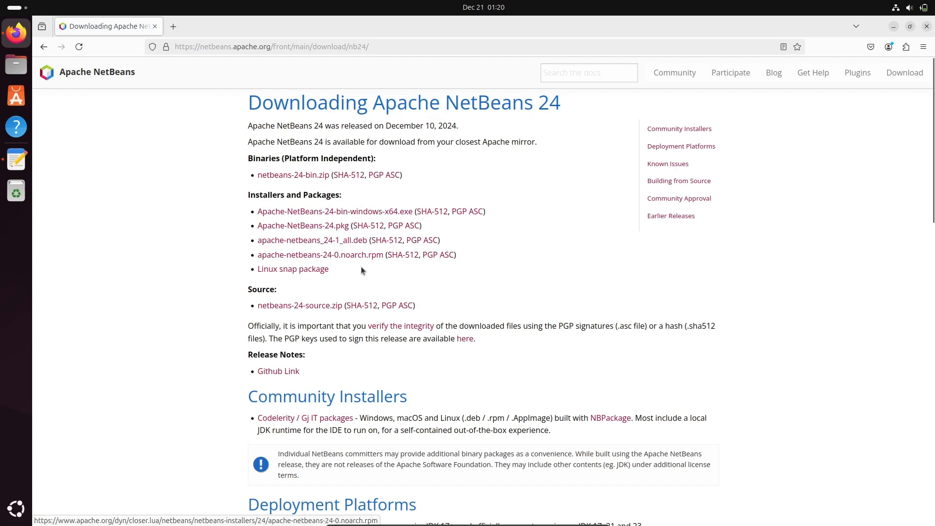
{"action": "mouse_move", "coordinate": [312, 239]}
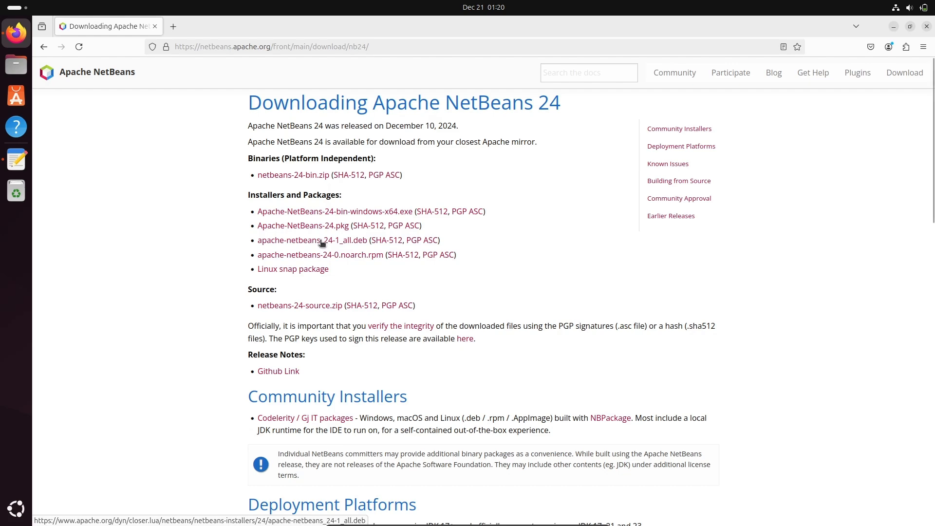
Start downloading apache-netbeans_24-1_all.deb from the suggested Apache mirror
{"action": "left_click", "coordinate": [311, 240]}
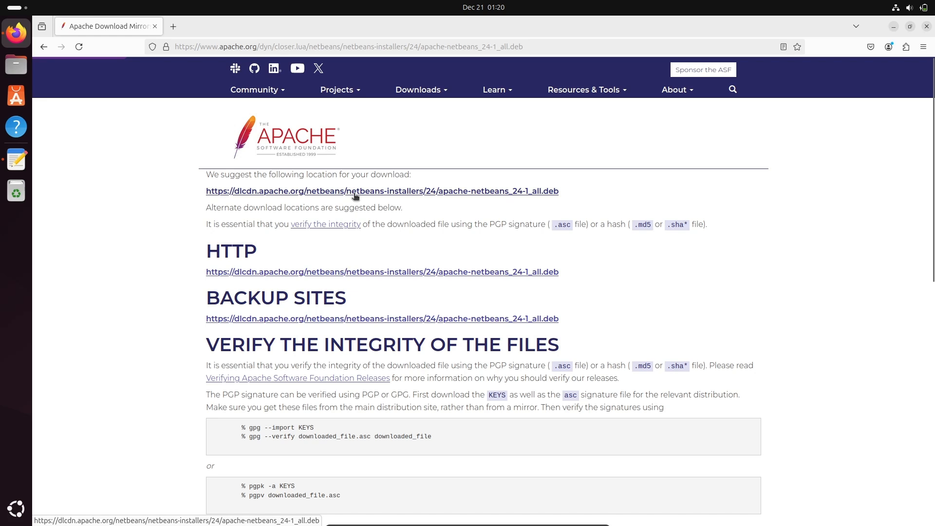
{"action": "left_click", "coordinate": [382, 190]}
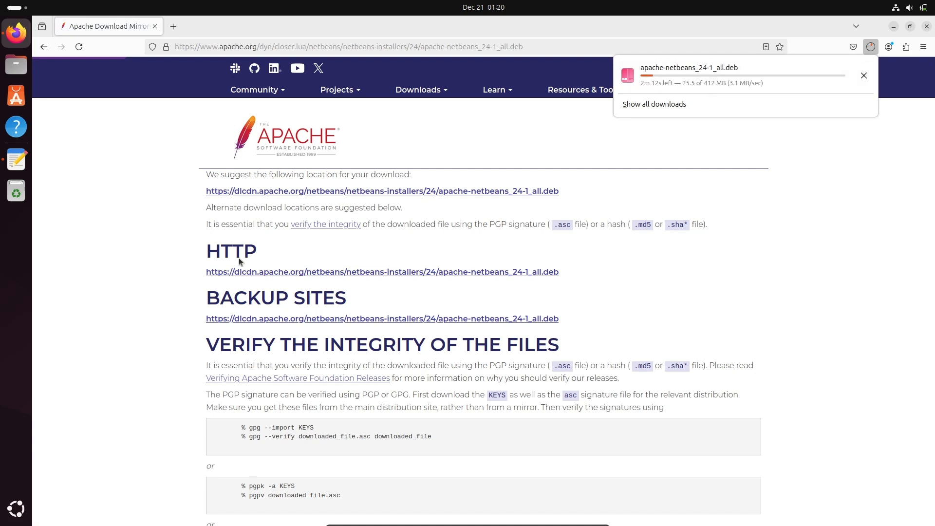
Launch Terminal from Activities and move it toward the screen centre
{"action": "left_click", "coordinate": [15, 508]}
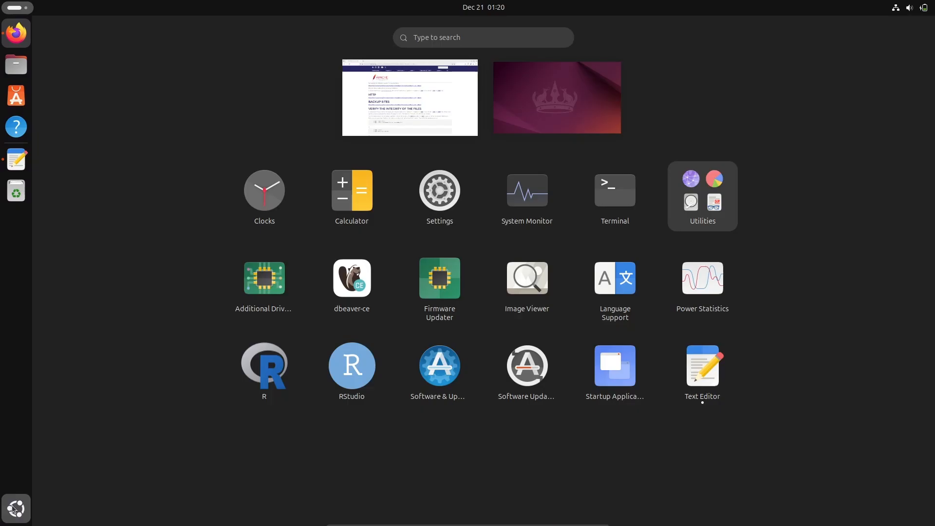
{"action": "left_click", "coordinate": [409, 97]}
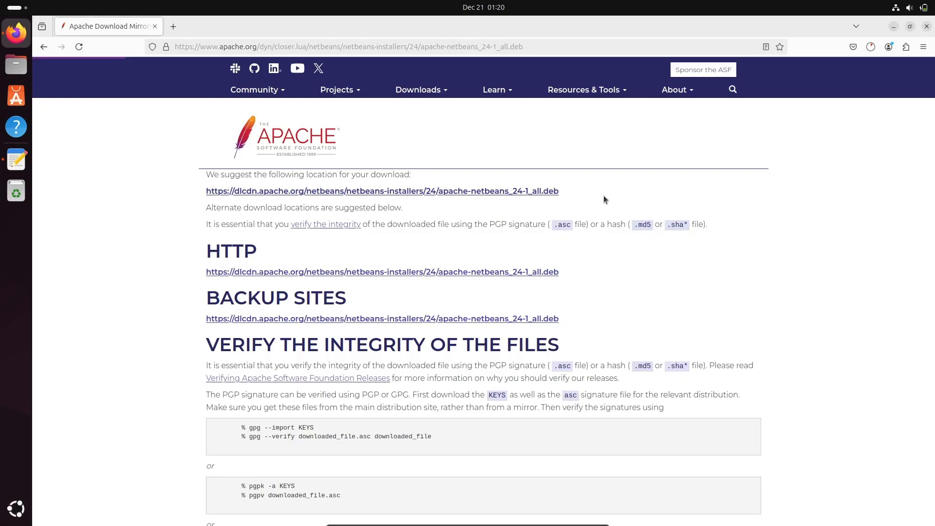
{"action": "left_click", "coordinate": [16, 190]}
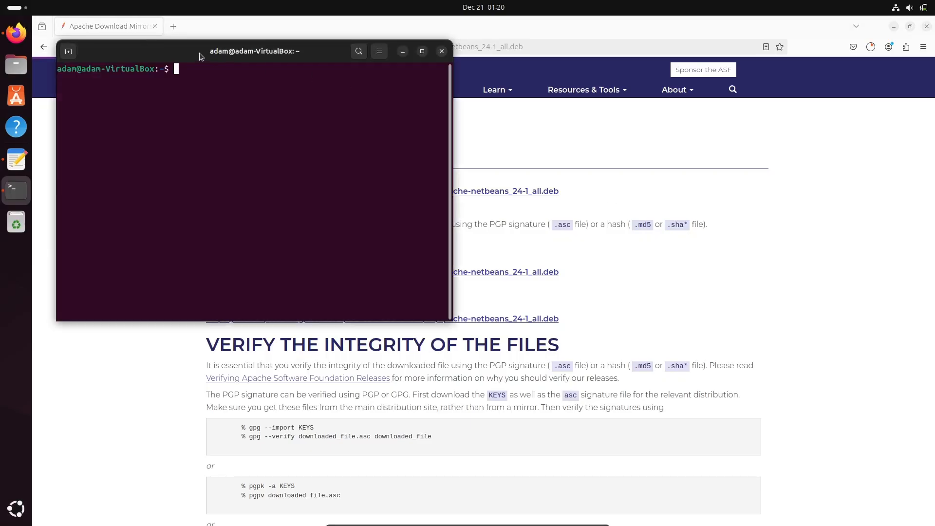
{"action": "left_click_drag", "start_coordinate": [254, 51], "coordinate": [468, 184]}
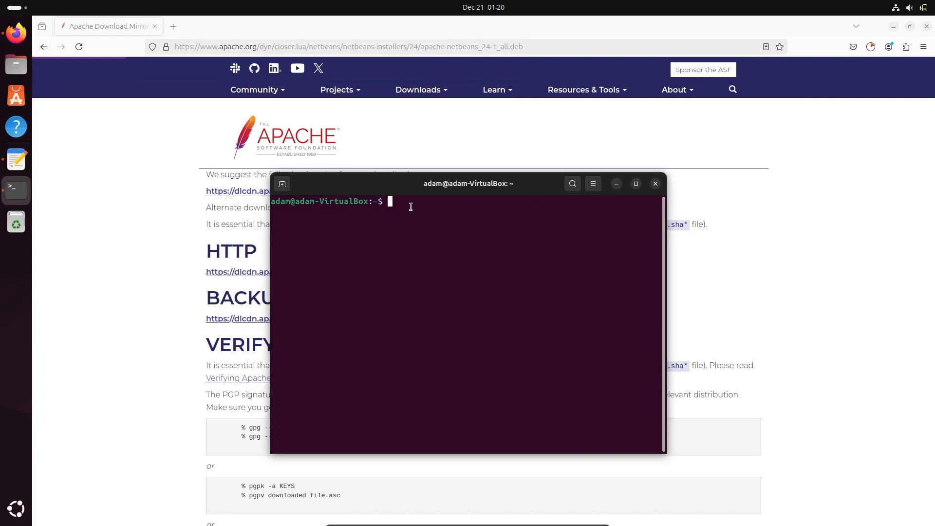
Confirm Java 23.0.1 with java --version, review javac --help, then close the terminal
{"action": "type", "text": "java --vers"}
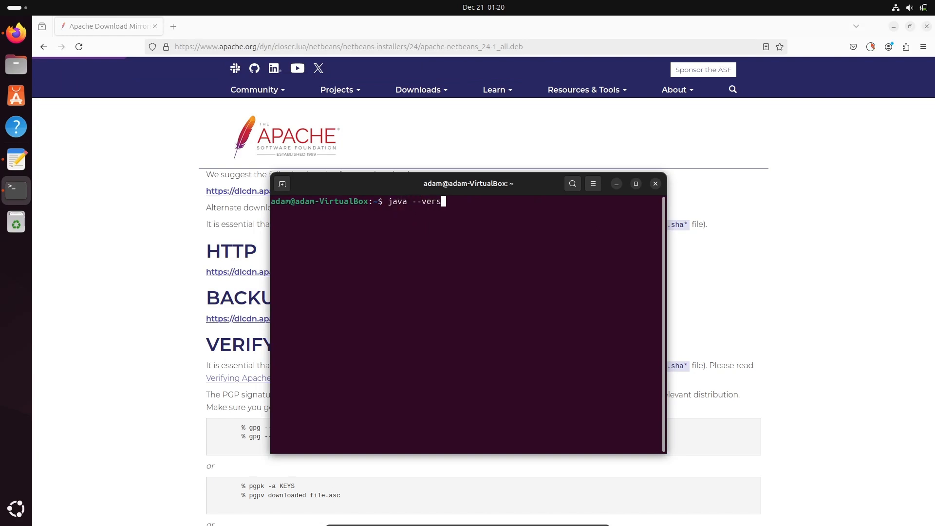
{"action": "key", "text": "Return"}
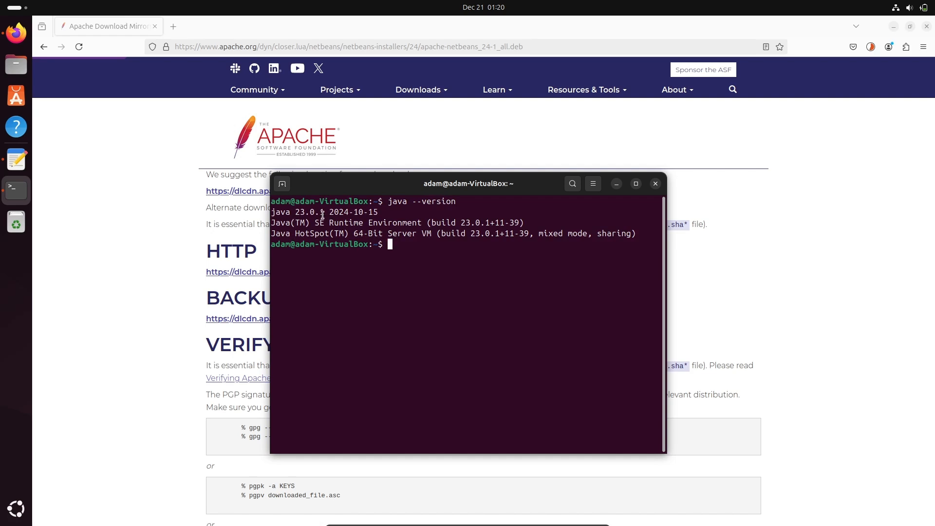
{"action": "type", "text": "java"}
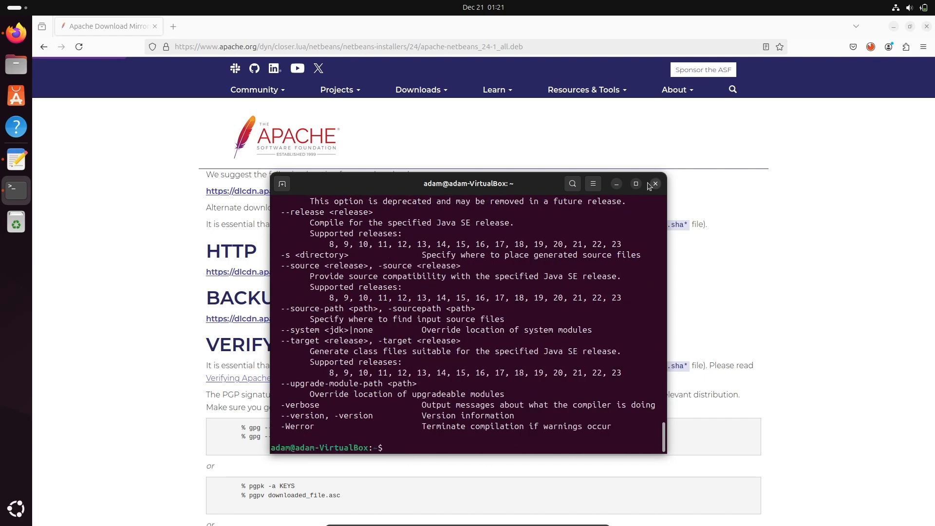
{"action": "left_click", "coordinate": [654, 183]}
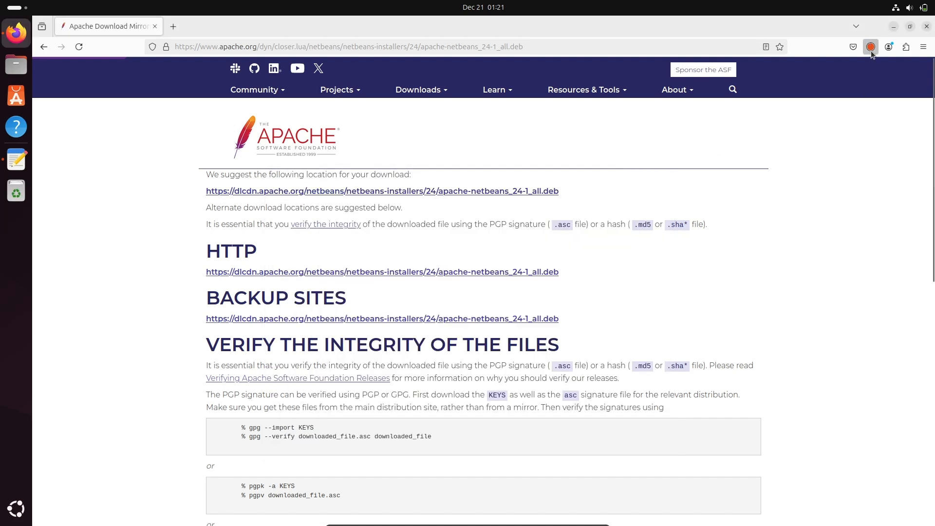
Show the downloaded .deb in Files and open a terminal in the Downloads folder
{"action": "left_click", "coordinate": [870, 46]}
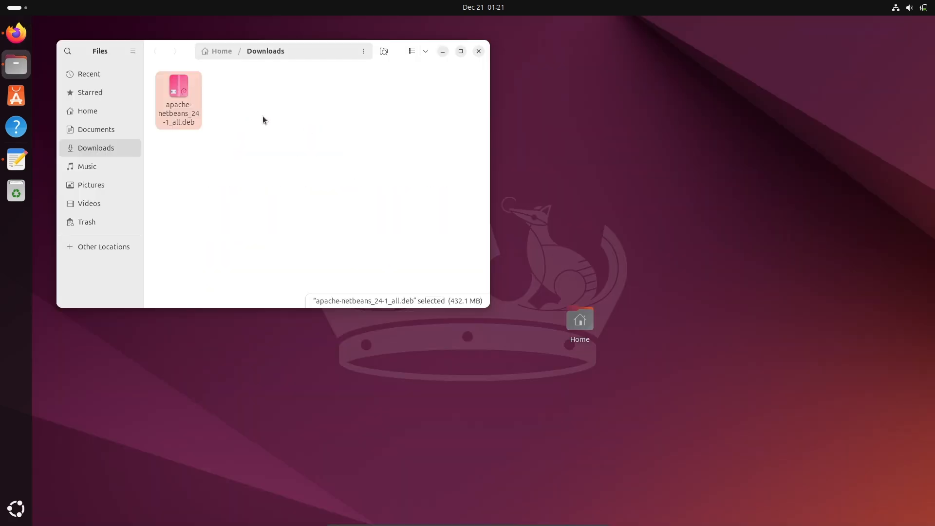
{"action": "right_click", "coordinate": [177, 98]}
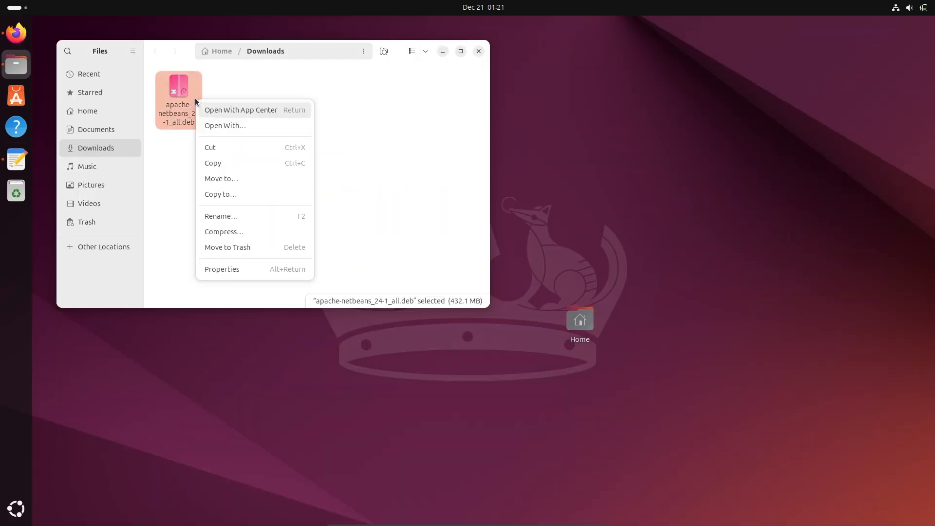
{"action": "left_click", "coordinate": [221, 217]}
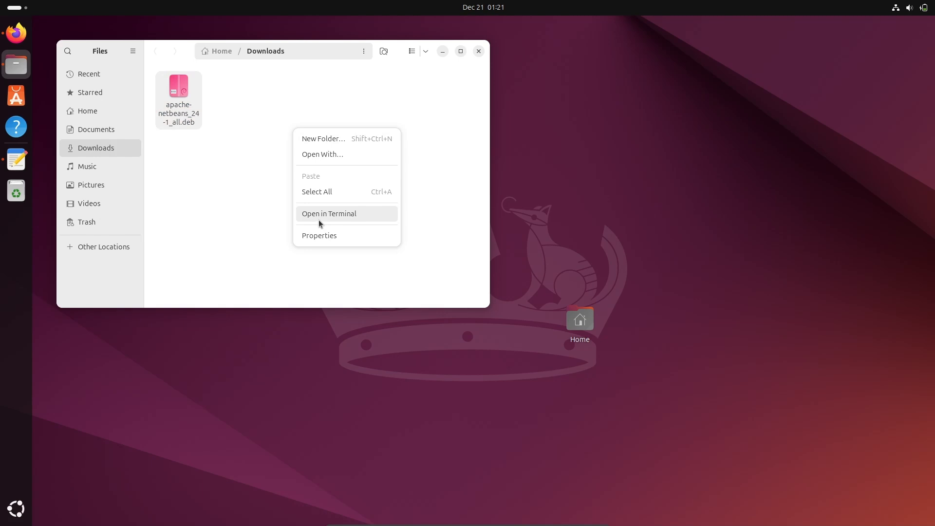
{"action": "left_click", "coordinate": [328, 213]}
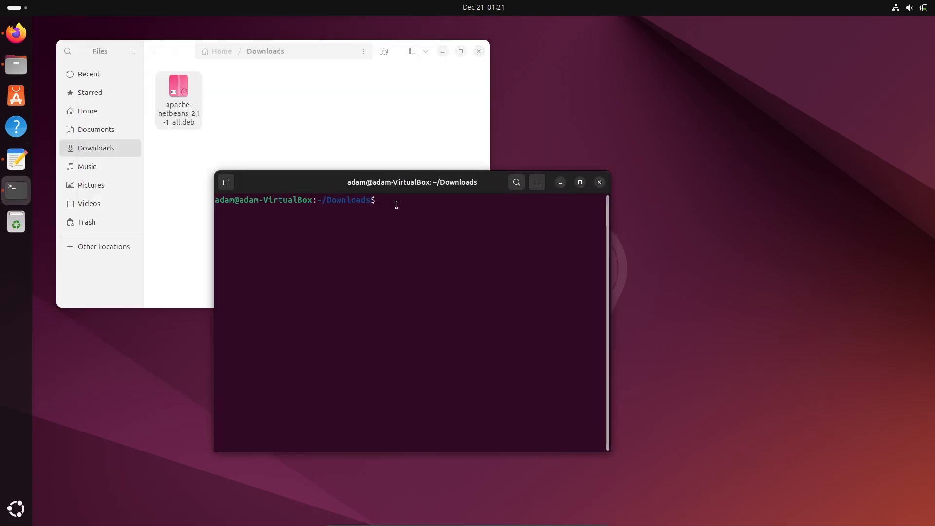
Install apache-netbeans_24-1_all.deb with sudo gdebi, answering y to the prompt
{"action": "type", "text": "apache-netbeans_24-1_all.deb"}
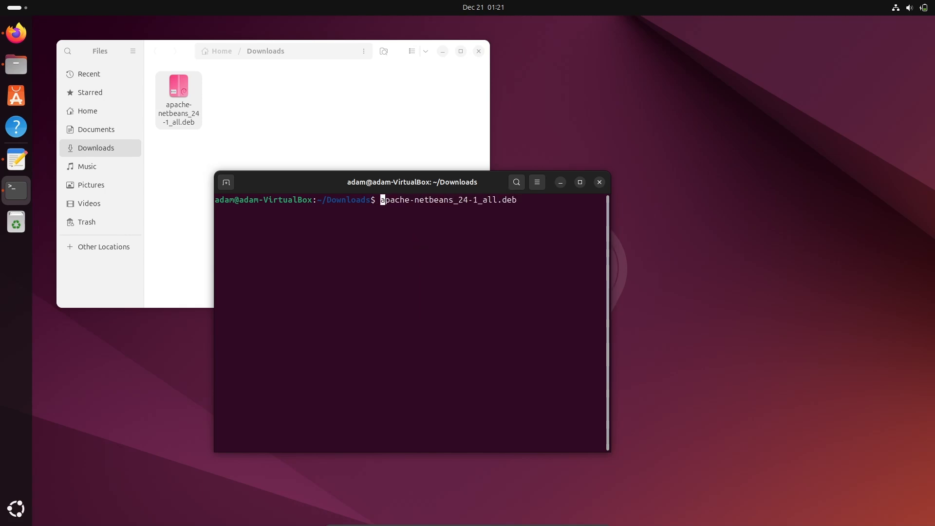
{"action": "type", "text": "sudo"}
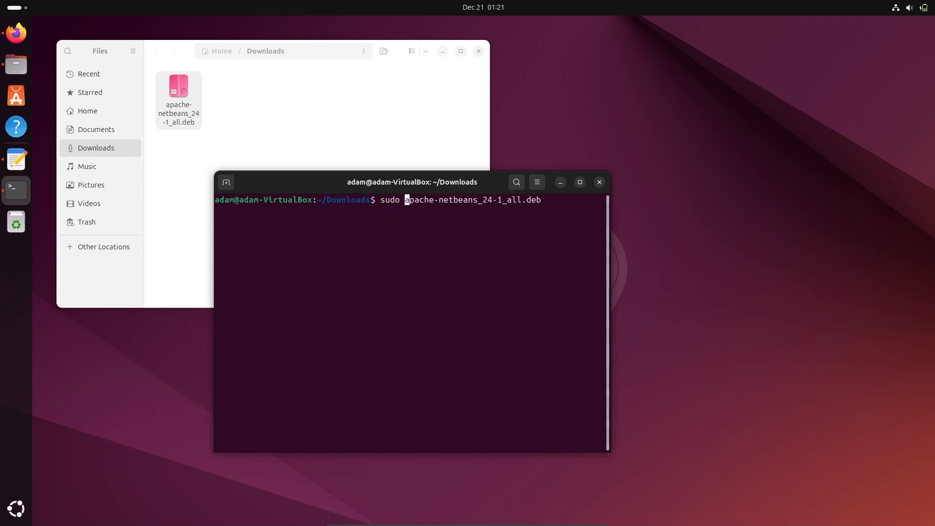
{"action": "type", "text": "gdebi"}
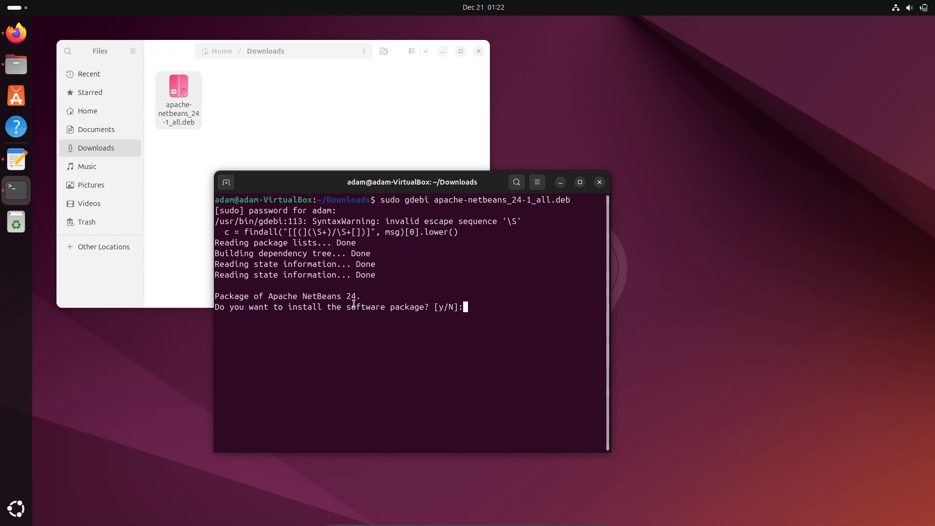
{"action": "type", "text": "y"}
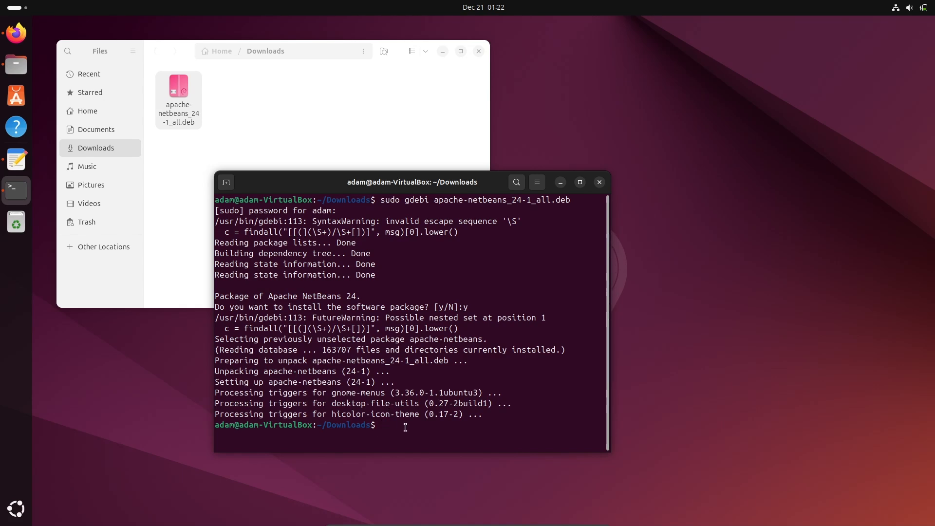
Run the netbeans command to launch the IDE, then minimize the terminal
{"action": "type", "text": "netbean"}
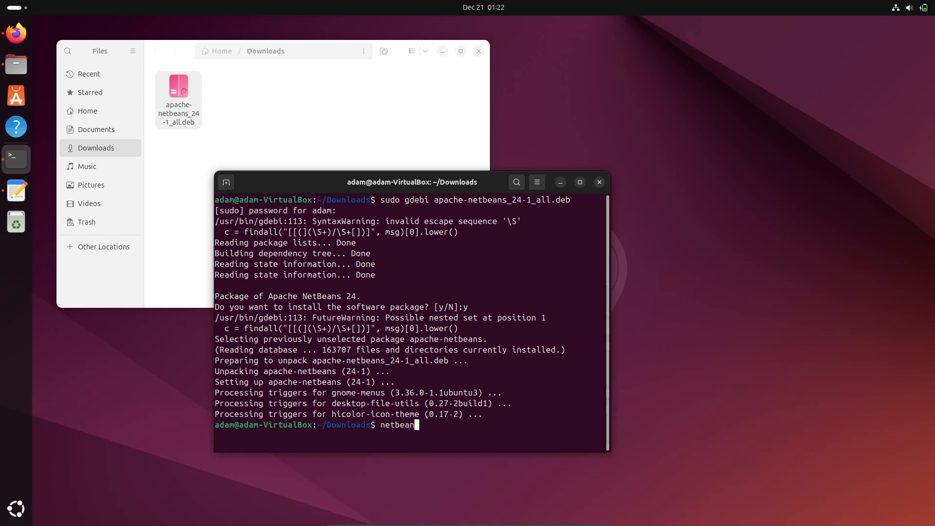
{"action": "type", "text": "s"}
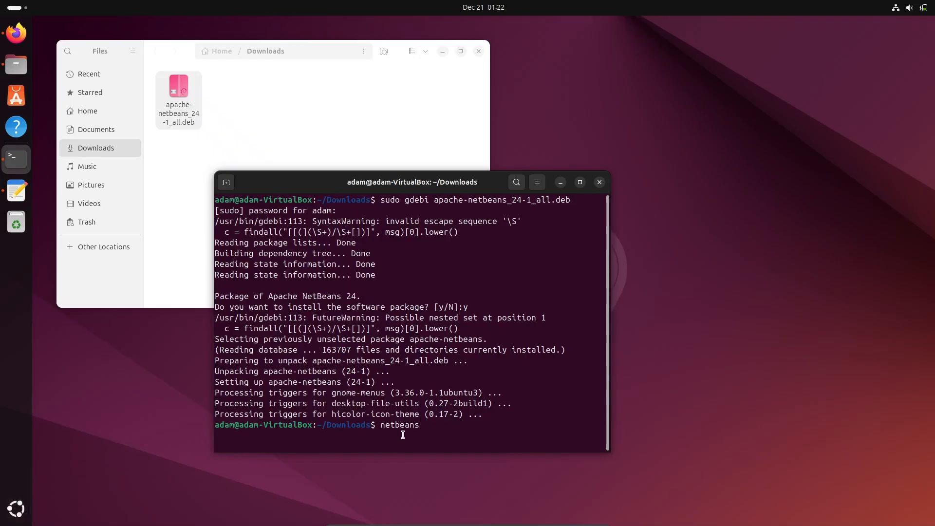
{"action": "key", "text": "Return"}
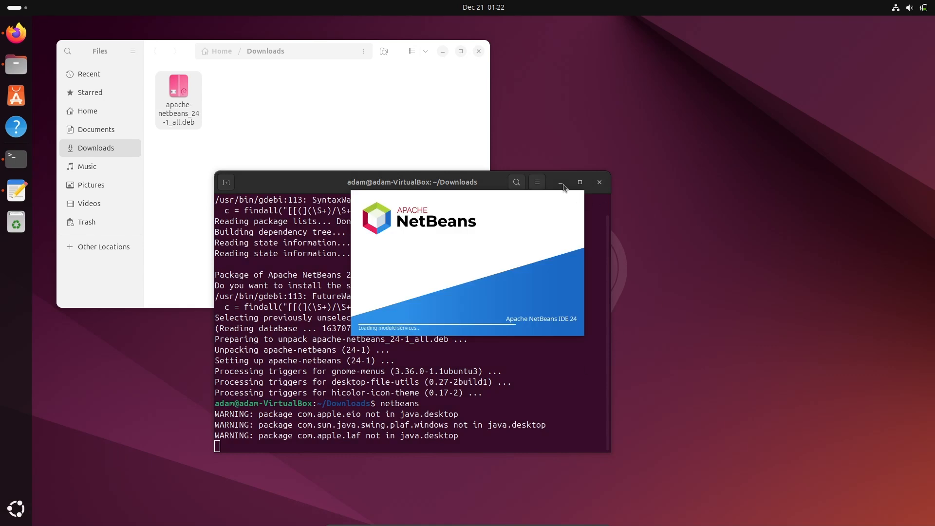
{"action": "left_click", "coordinate": [561, 182]}
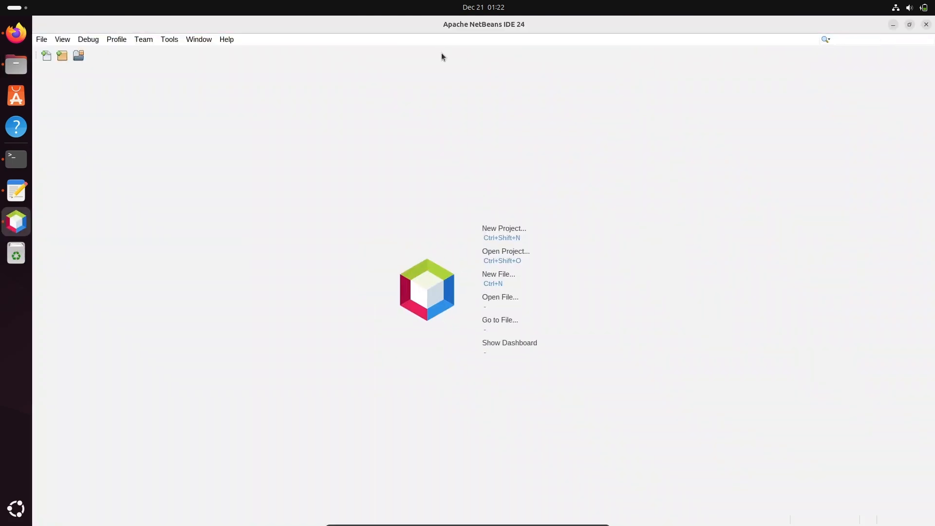
{"action": "mouse_move", "coordinate": [198, 119]}
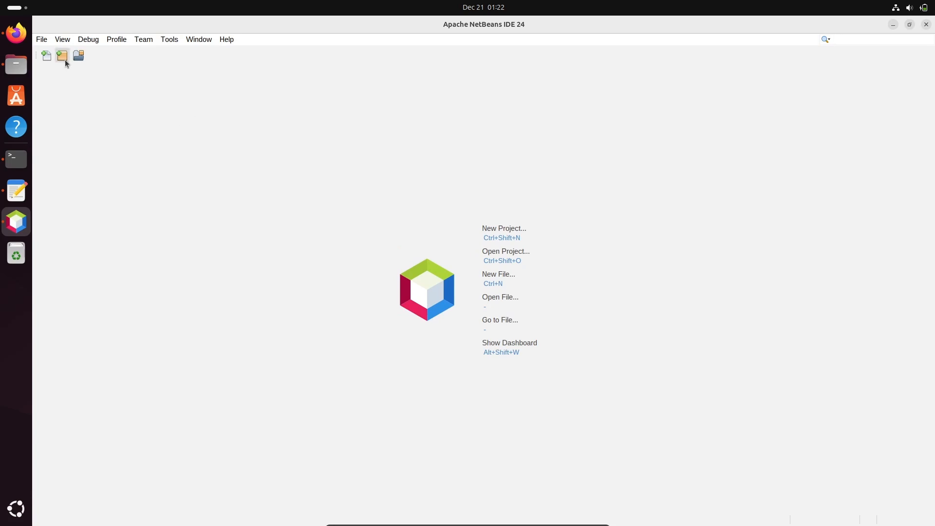
Create a Java with Maven > Java Application project named JavaApp
{"action": "left_click", "coordinate": [62, 54]}
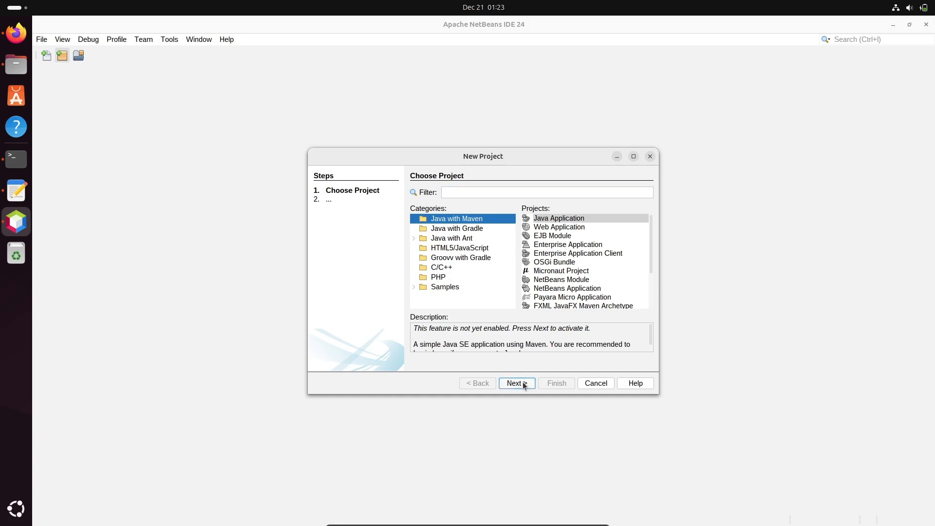
{"action": "left_click", "coordinate": [515, 383]}
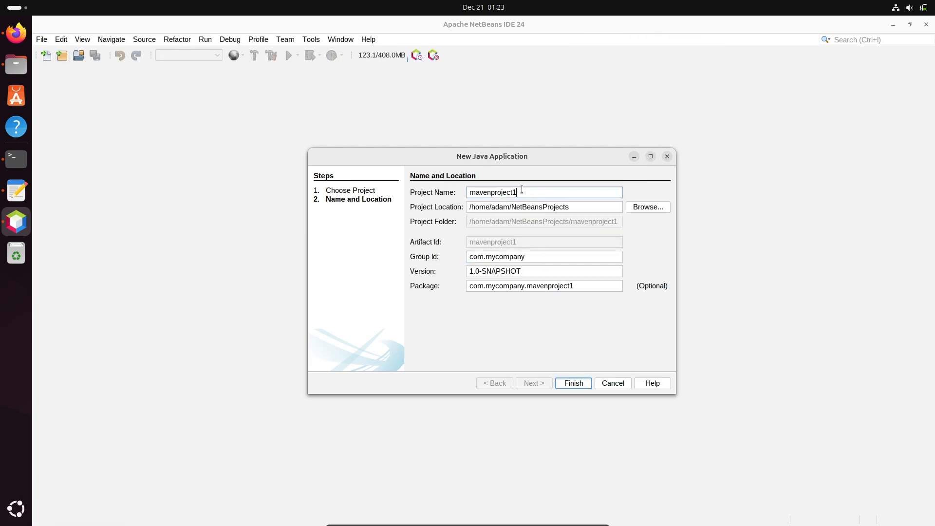
{"action": "type", "text": "J"}
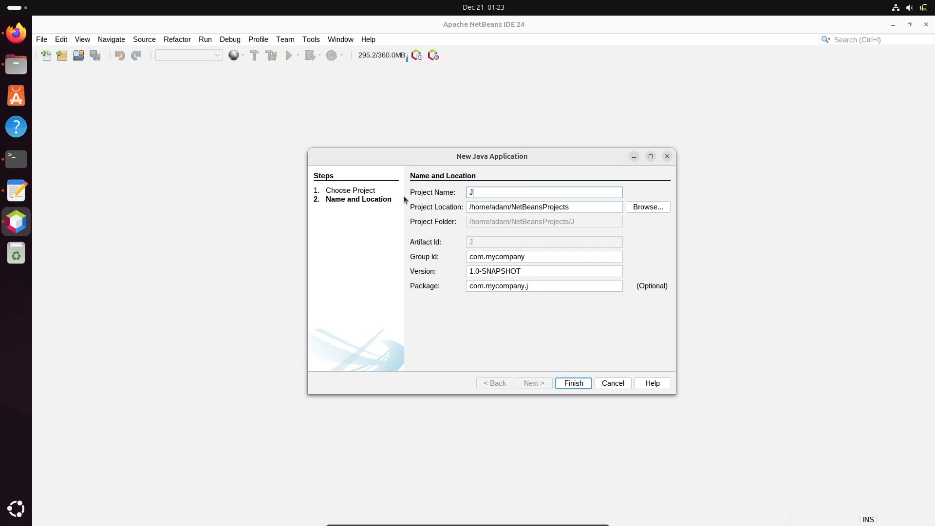
{"action": "type", "text": "avaApp"}
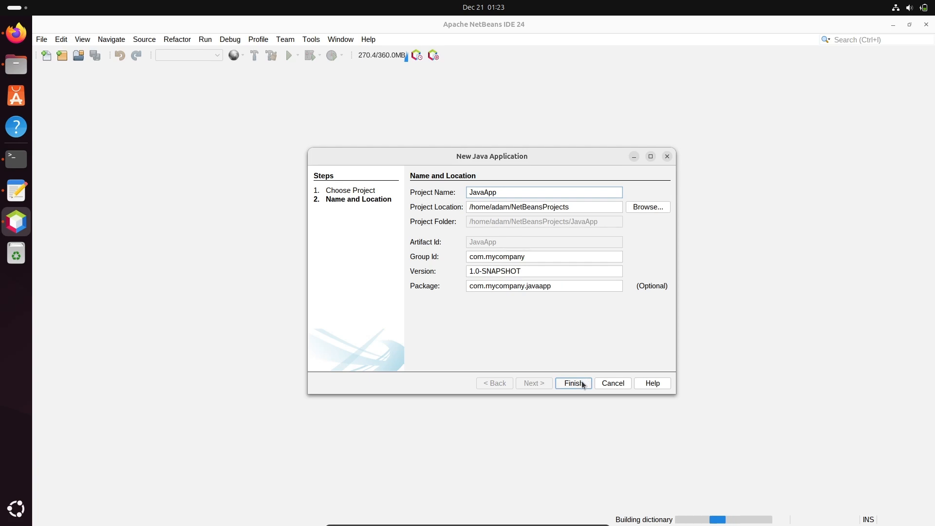
{"action": "left_click", "coordinate": [572, 382]}
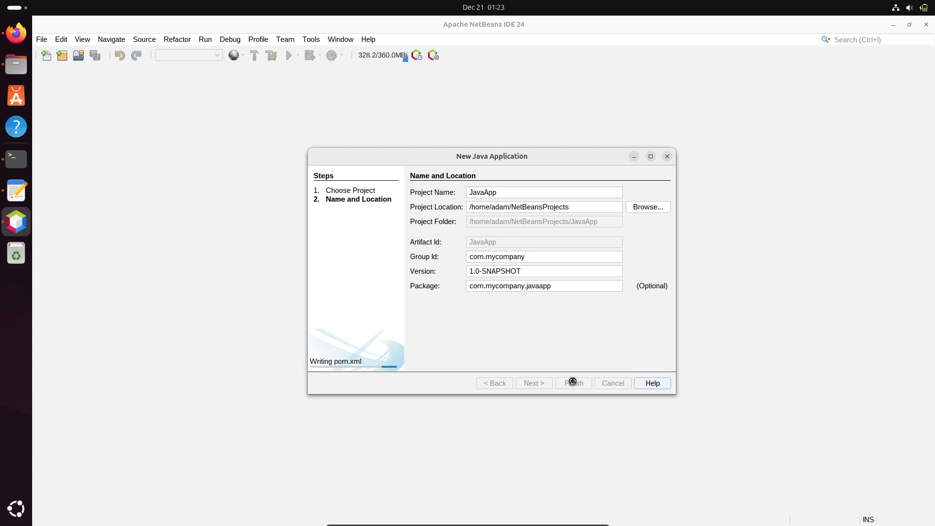
{"action": "left_click", "coordinate": [572, 383]}
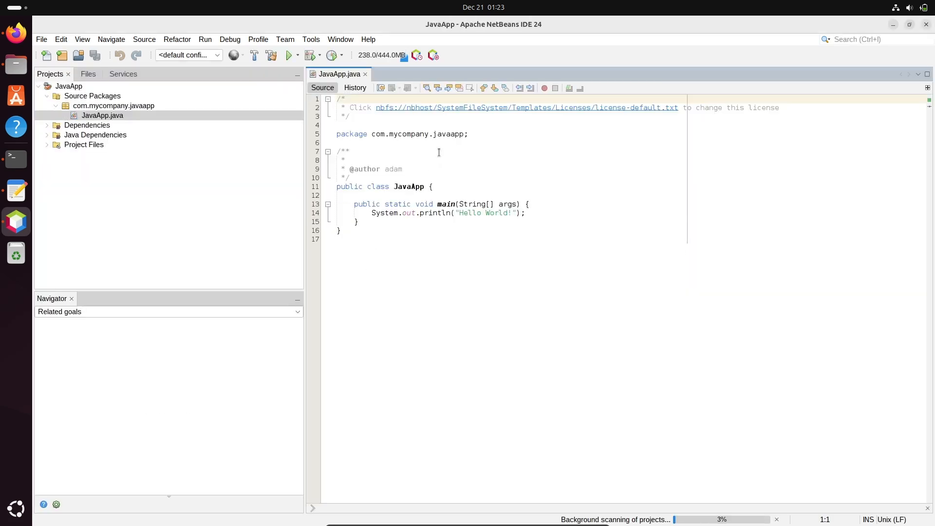
Run JavaApp.java to print Hello World with BUILD SUCCESS, then bring the notes forward
{"action": "right_click", "coordinate": [438, 152]}
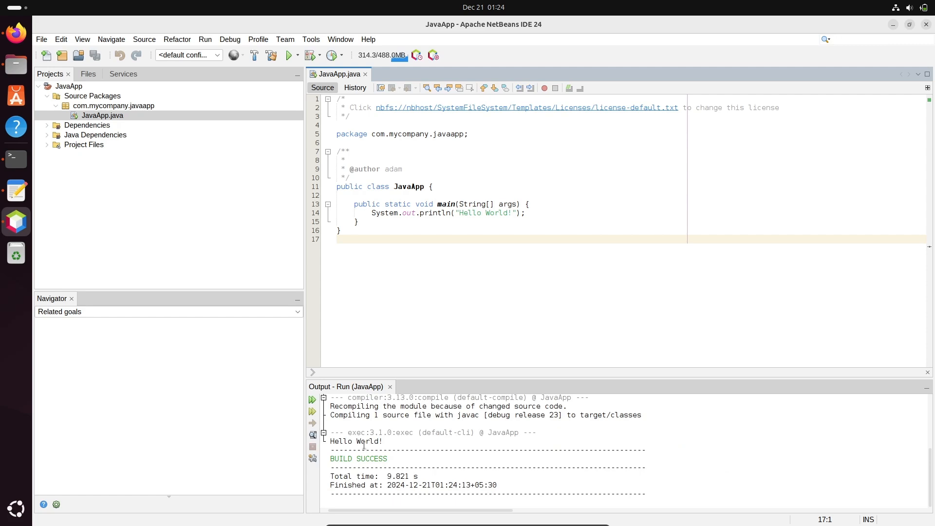
{"action": "left_click", "coordinate": [15, 191]}
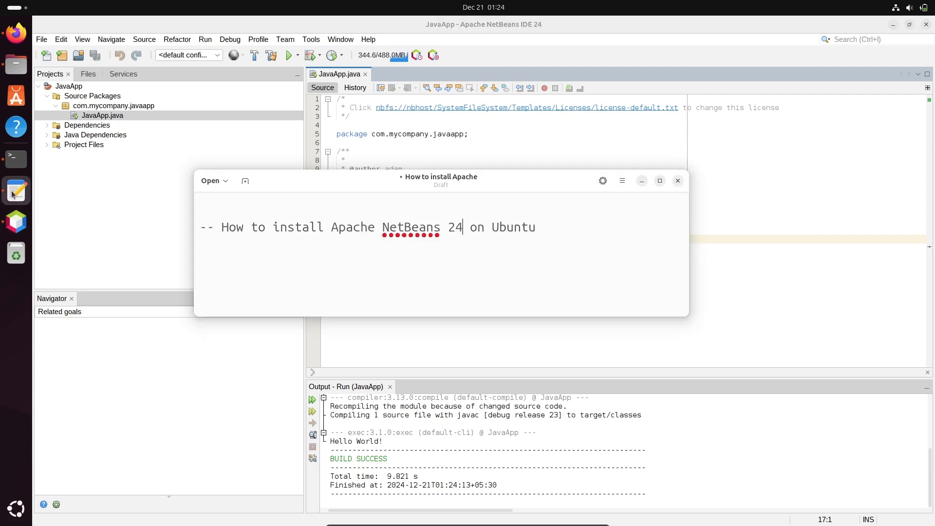